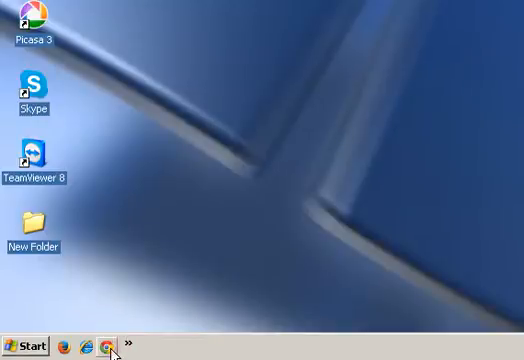
Step: Launch Google Chrome from the taskbar to a blank new tab
left_click(112, 344)
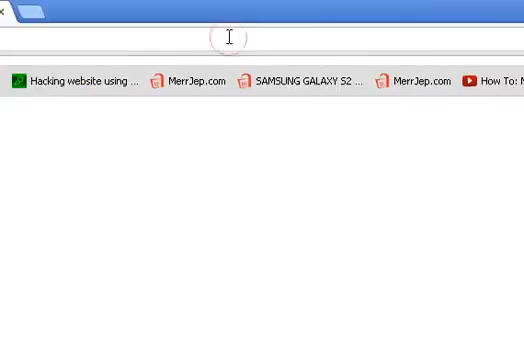
mouse_move(136, 44)
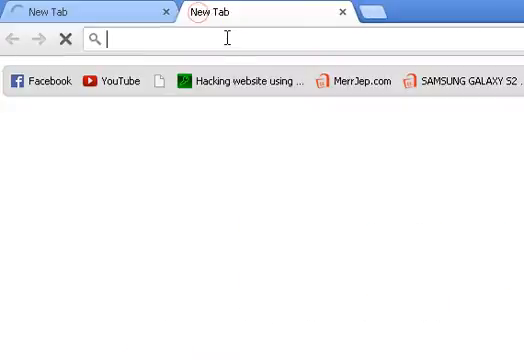
Step: Enter backtrack-linux.org, scroll the VirtualBox platform table, and start a second tab
type("backtrack-linux.org")
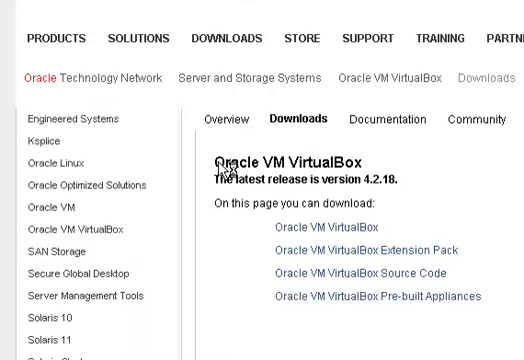
scroll("down", 3)
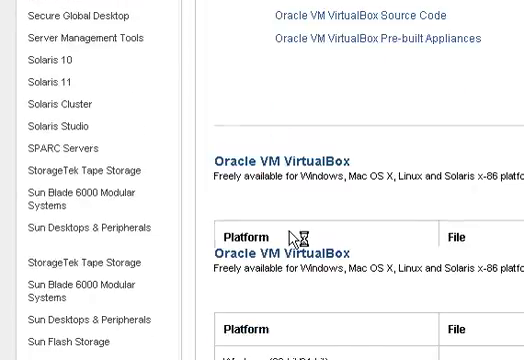
scroll("down", 3)
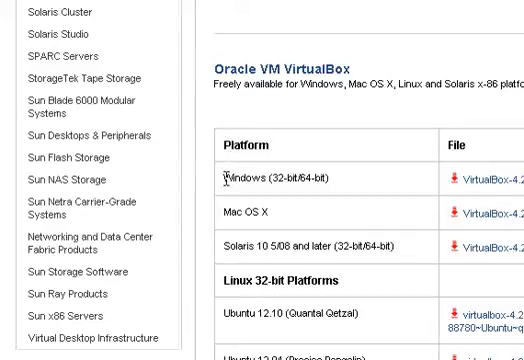
mouse_move(230, 186)
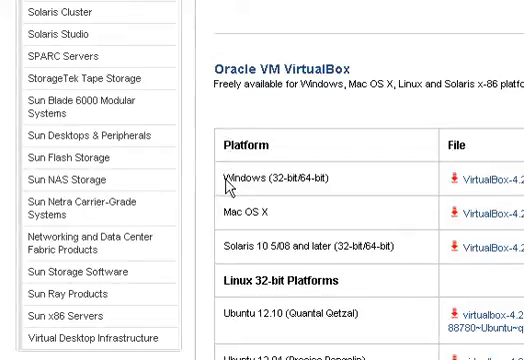
double_click(284, 176)
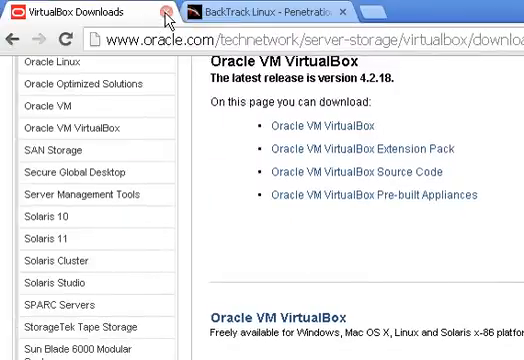
Step: Switch to the BackTrack tab and reach the Downloads registration form's name field
left_click(162, 12)
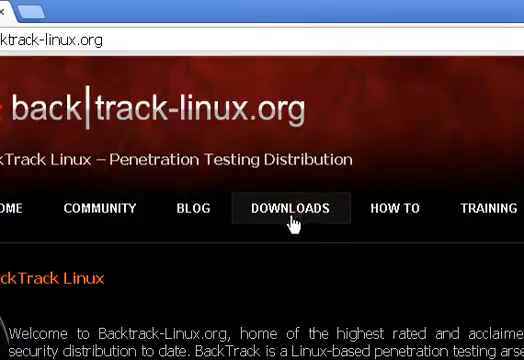
left_click(290, 208)
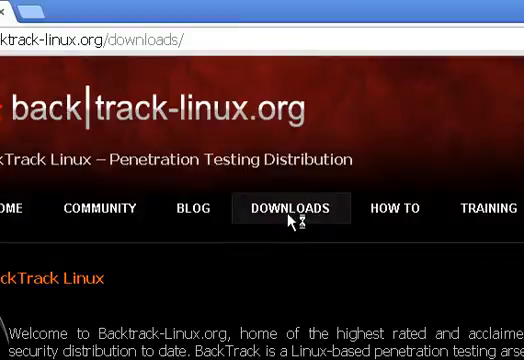
left_click(286, 208)
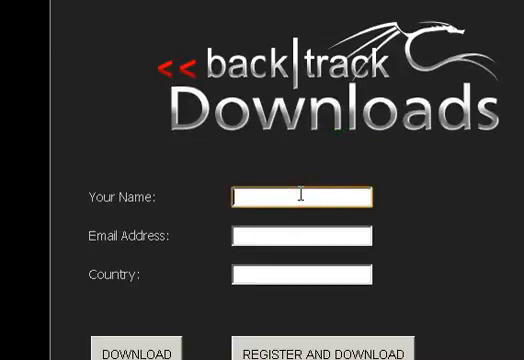
Step: Fill the form with name 'Man', email 'test@test123' and country 'Ko' and submit it
type("Man")
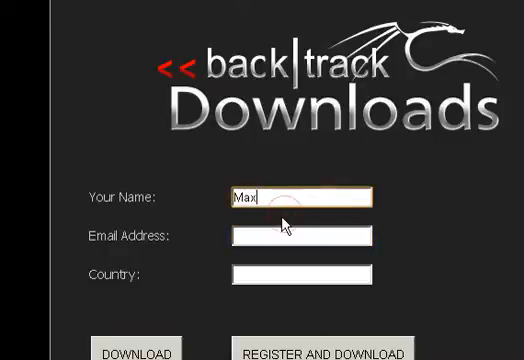
left_click(304, 236)
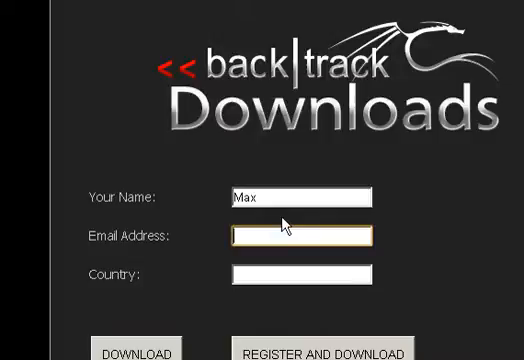
type("test")
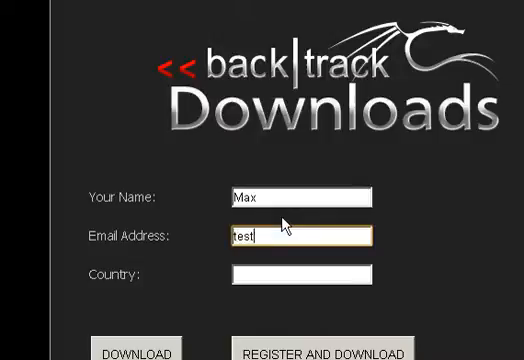
type("@test123.org")
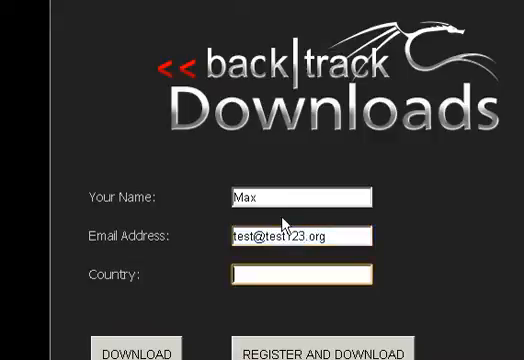
type("A")
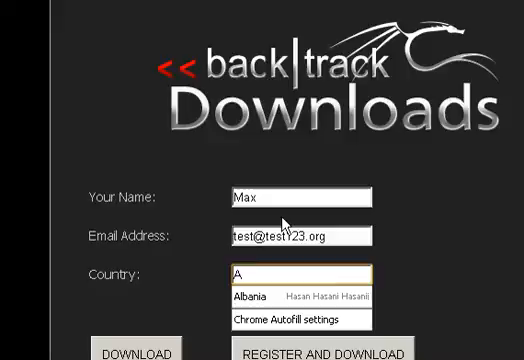
type("Ko")
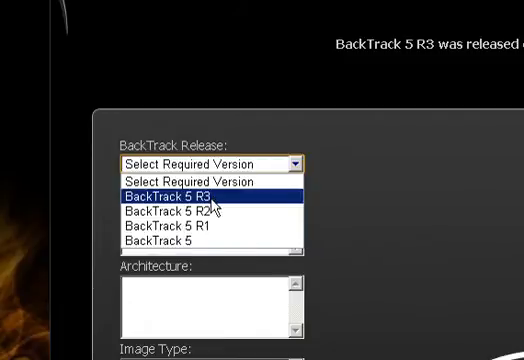
Step: Select BackTrack 5 R3, GNOME, 32-bit, ISO image and Torrent as the download options
left_click(164, 194)
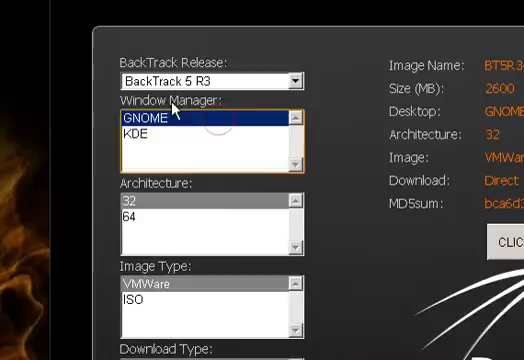
left_click(136, 200)
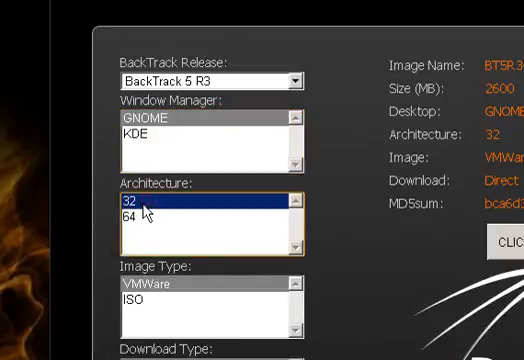
mouse_move(156, 212)
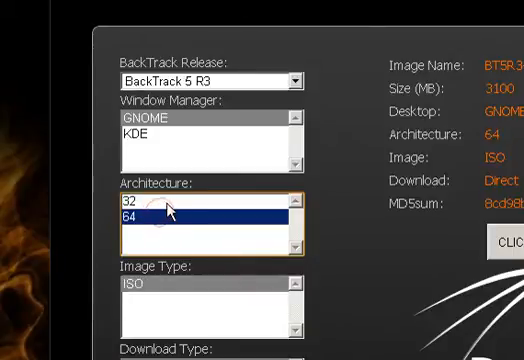
left_click(136, 200)
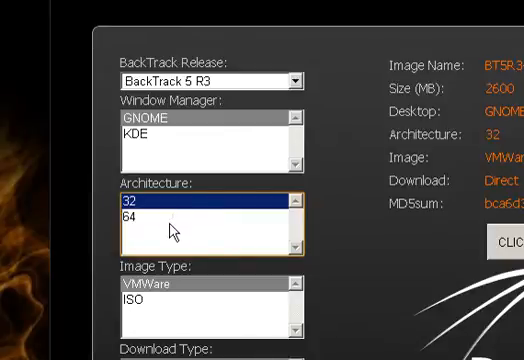
scroll("down", 3)
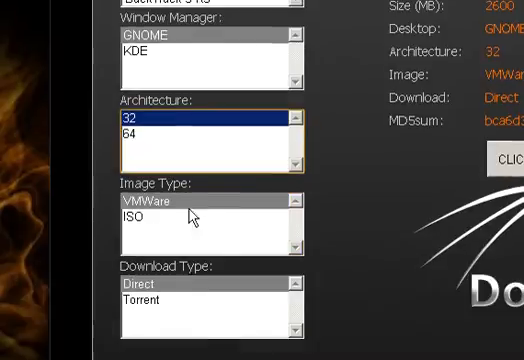
left_click(136, 210)
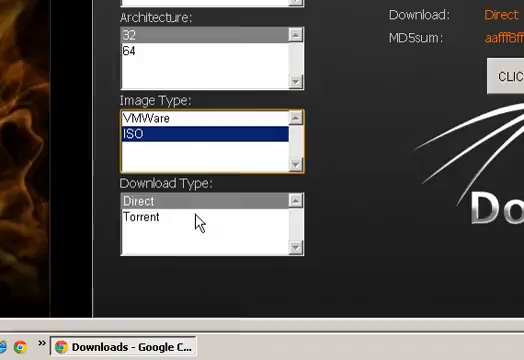
left_click(150, 216)
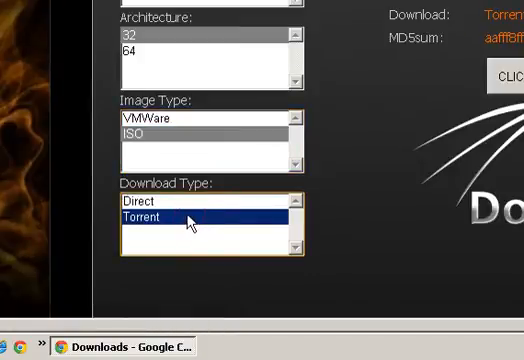
left_click(150, 204)
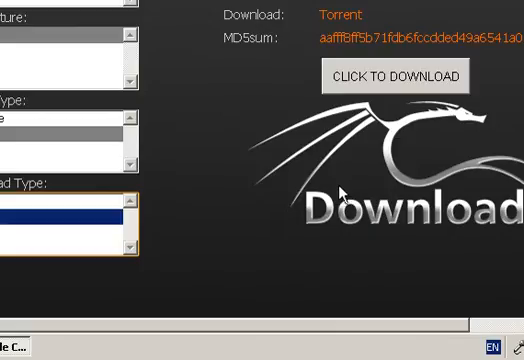
Step: Download the BackTrack 5 R3 torrent and open it from Chrome's download bar
left_click(398, 76)
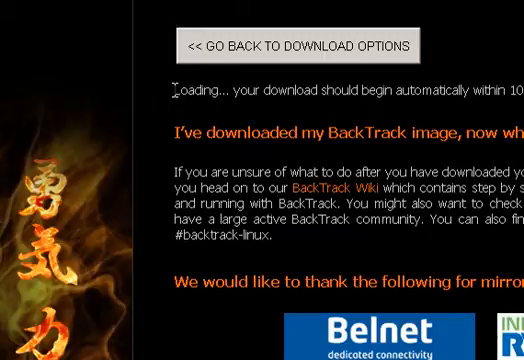
scroll("down", 3)
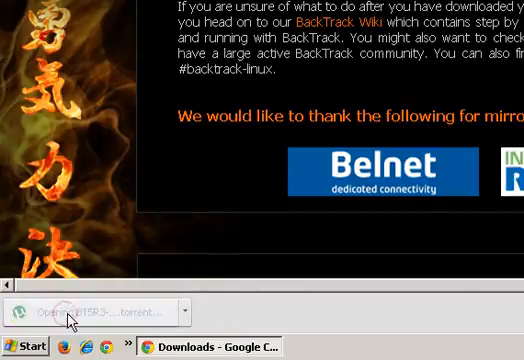
left_click(100, 312)
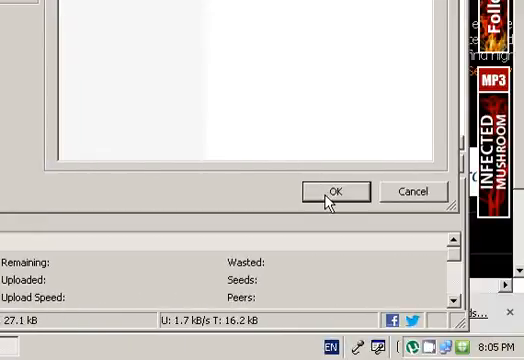
Step: Add the 3.06 GB BackTrack torrent in uTorrent, then remove it and confirm, emptying the list
left_click(338, 192)
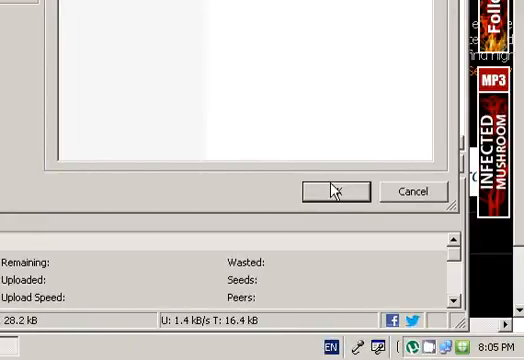
left_click(336, 192)
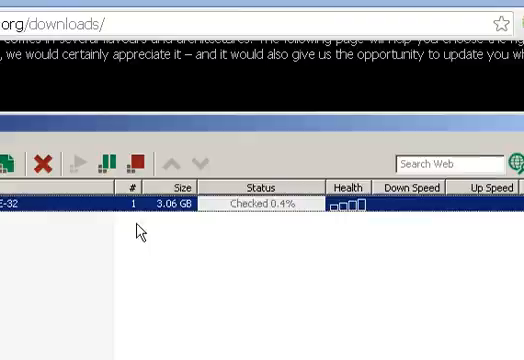
right_click(160, 196)
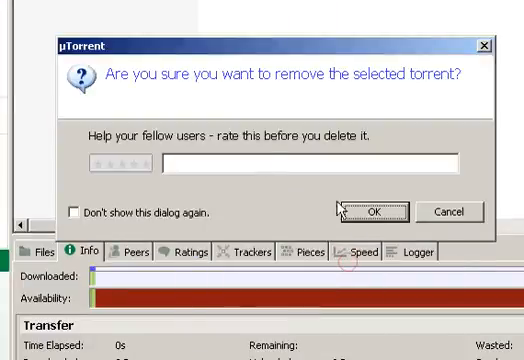
left_click(374, 212)
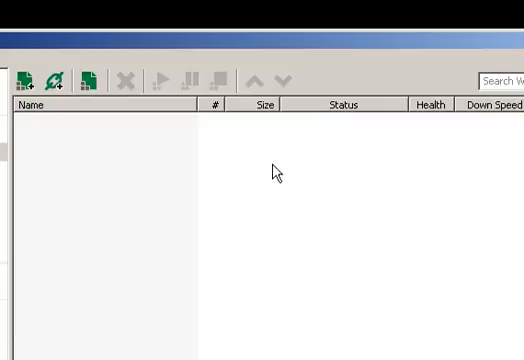